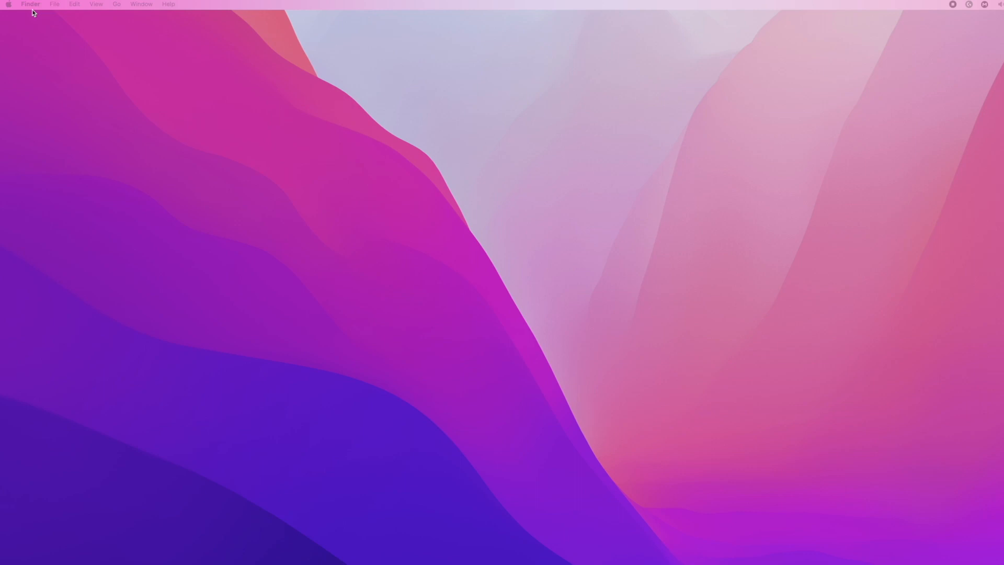
mouse_move(11, 12)
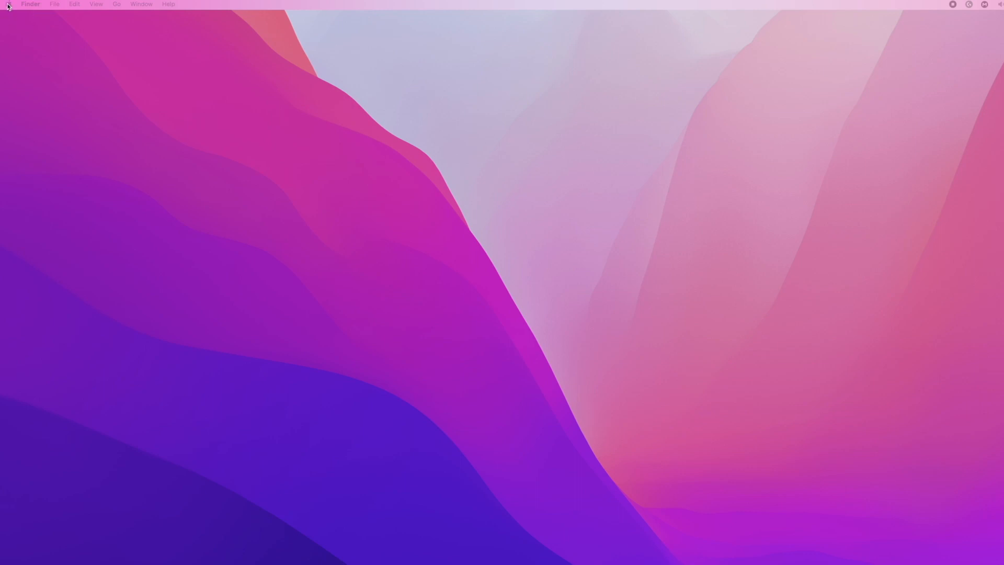
Step: Open System Preferences from the Apple menu to show all preference panes
left_click(8, 4)
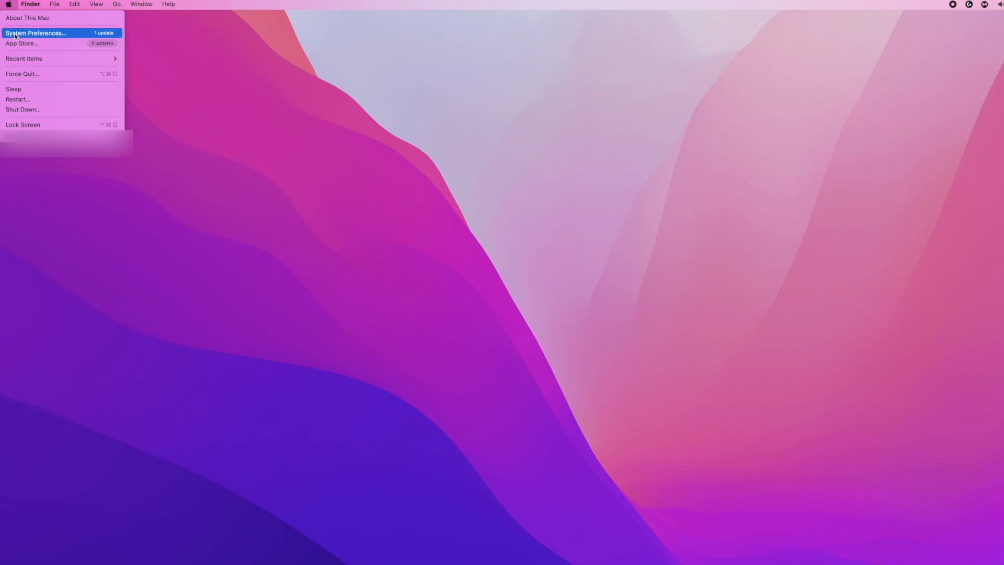
left_click(36, 33)
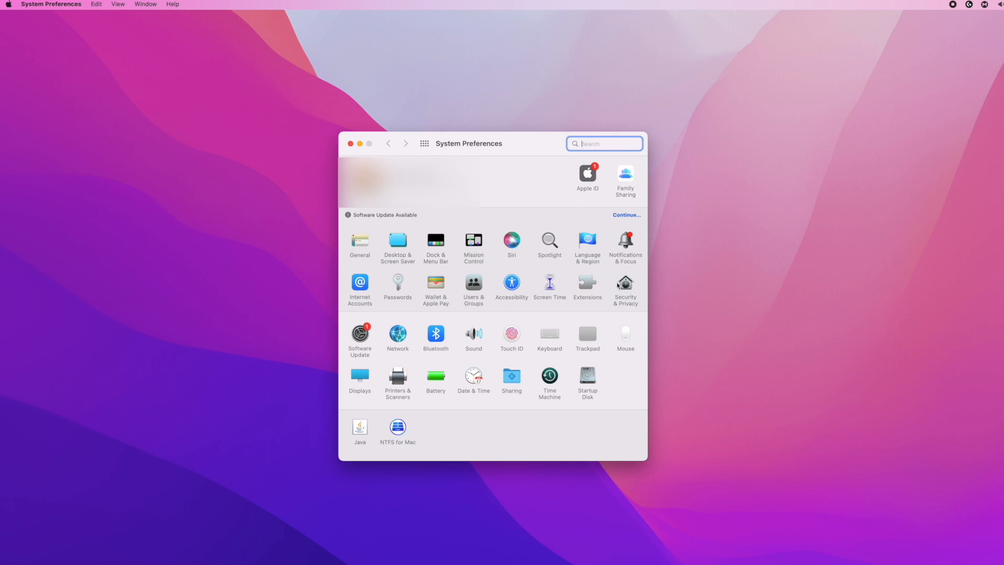
Step: Show the Accessibility app list under Security & Privacy's Privacy tab
left_click(625, 283)
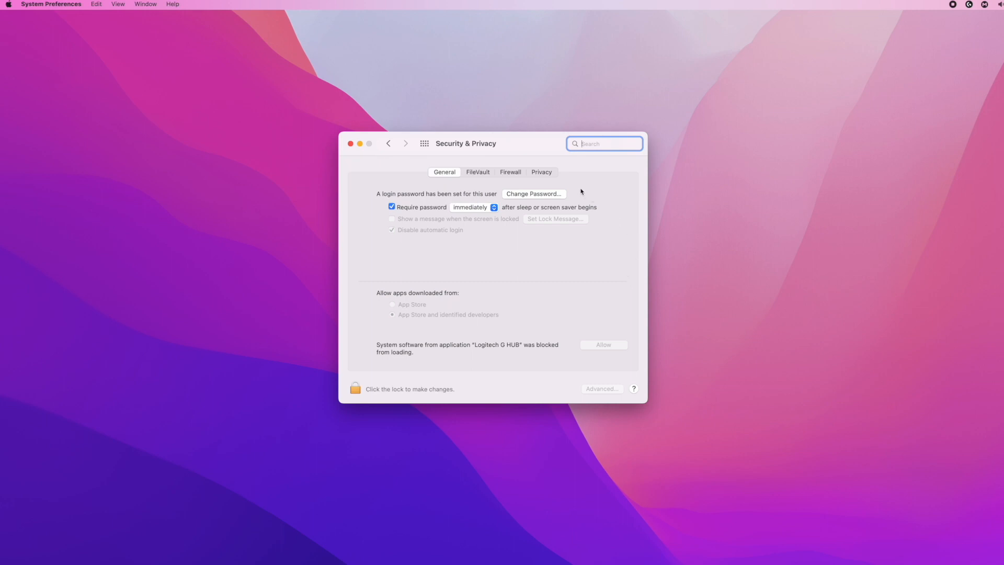
mouse_move(556, 173)
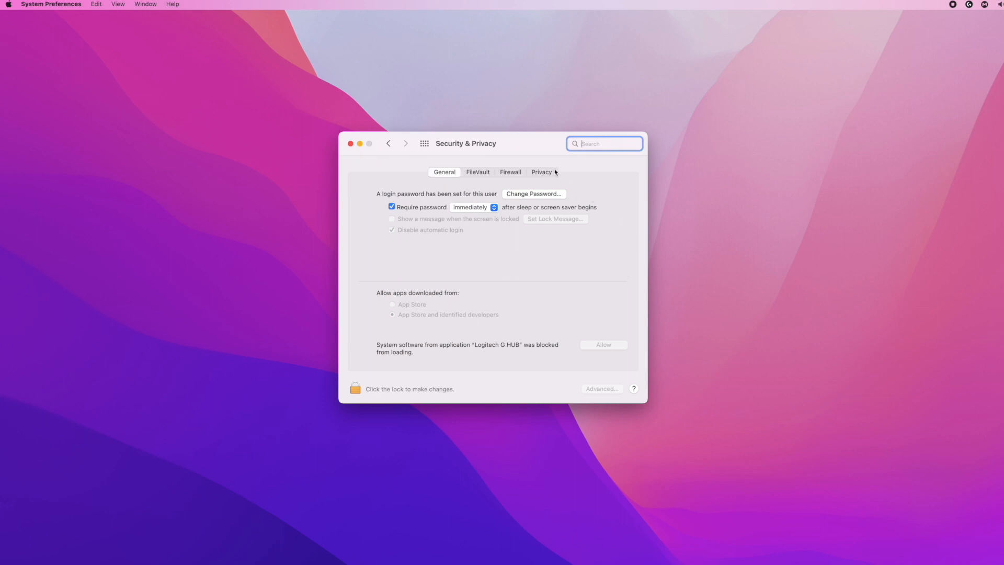
mouse_move(511, 177)
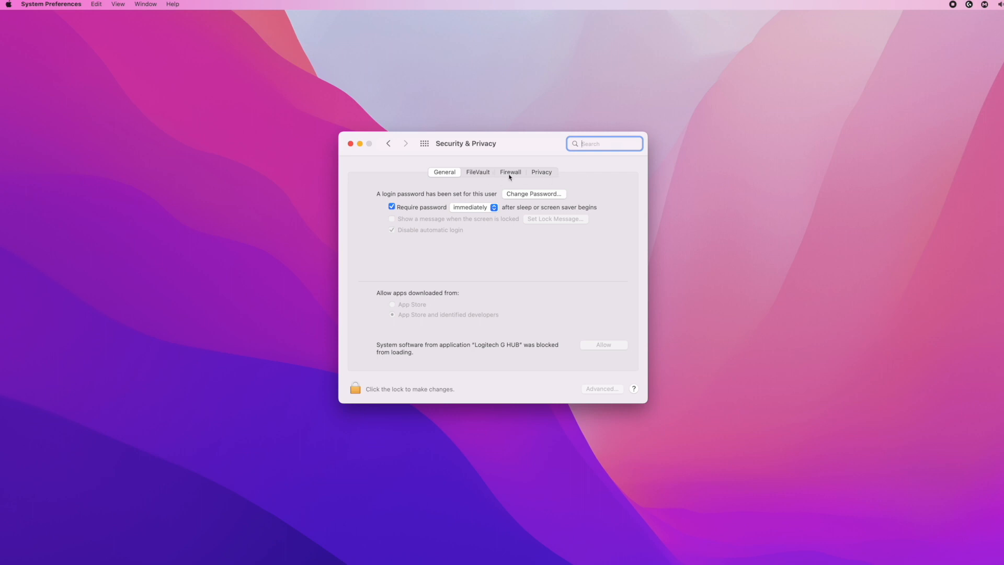
left_click(542, 171)
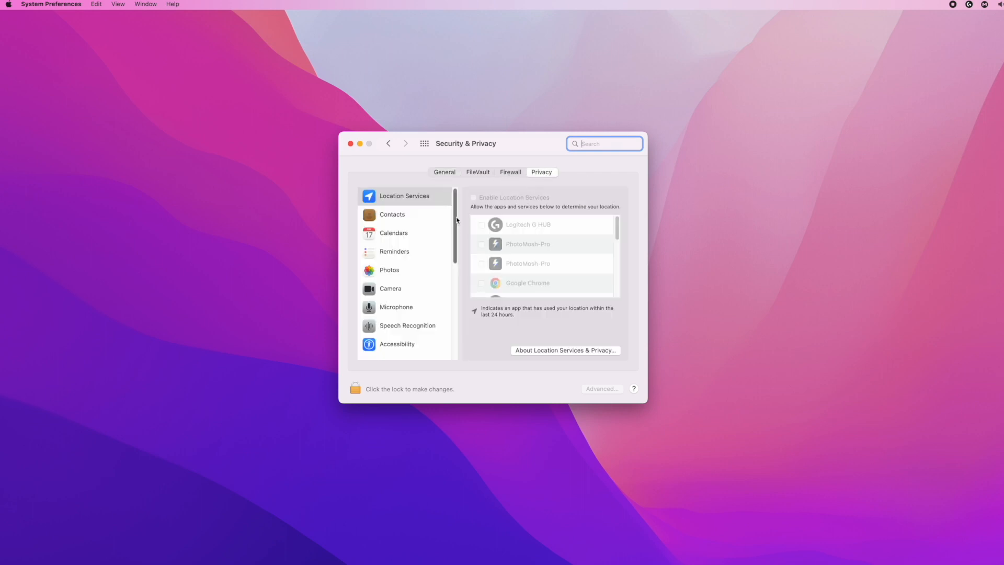
scroll("down", 3)
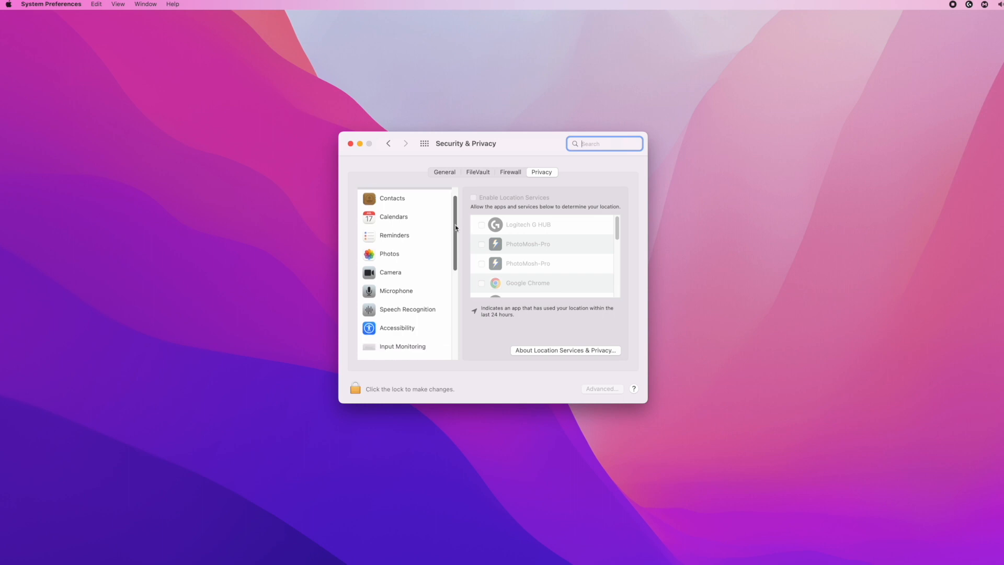
scroll("down", 3)
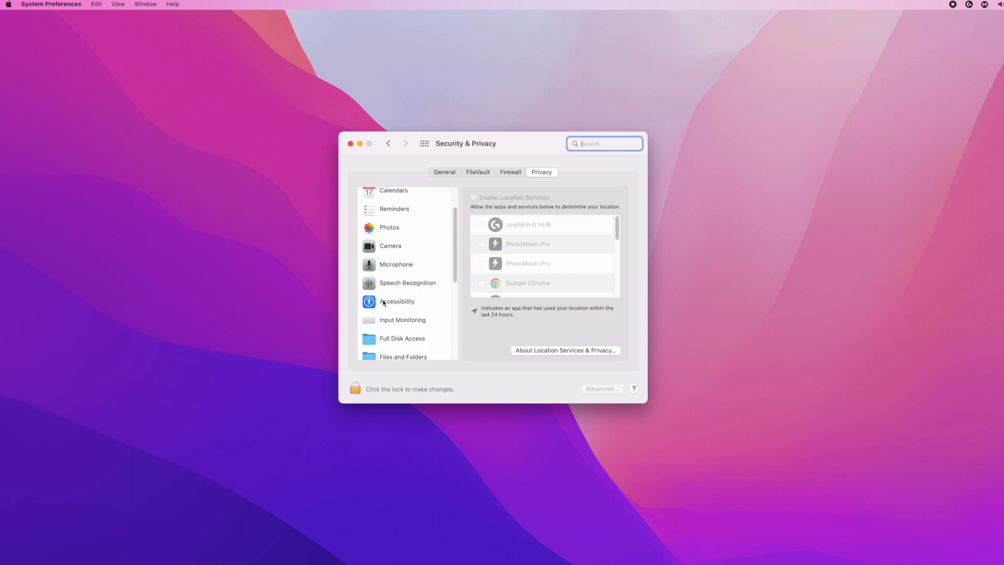
left_click(397, 301)
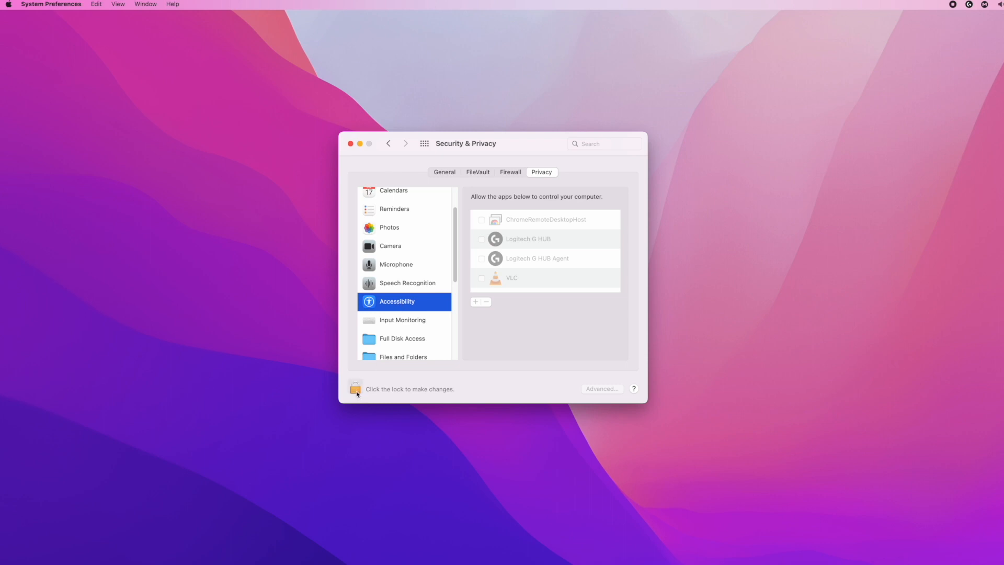
Step: Unlock the Security & Privacy pane by authenticating so permissions can be edited
left_click(356, 388)
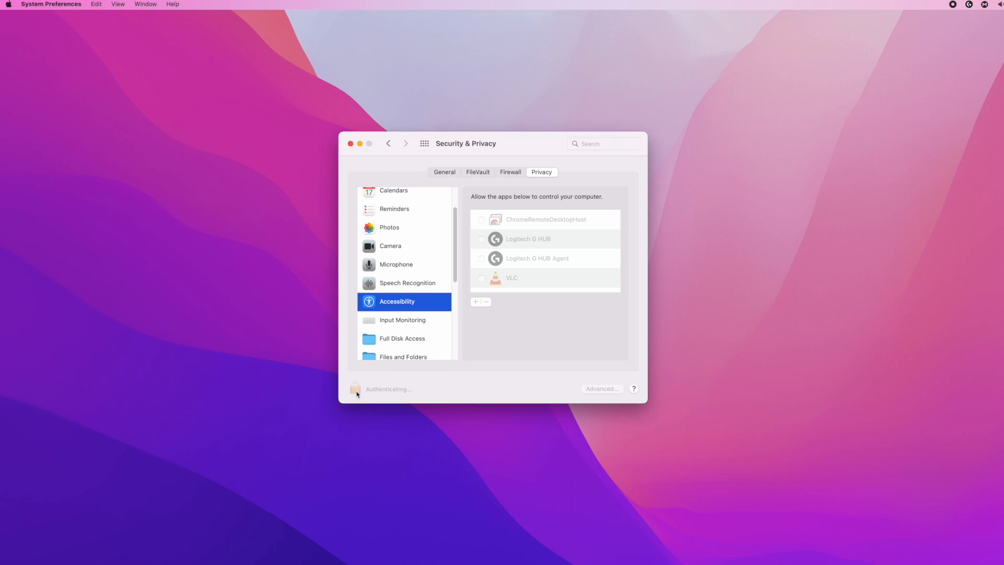
left_click(355, 388)
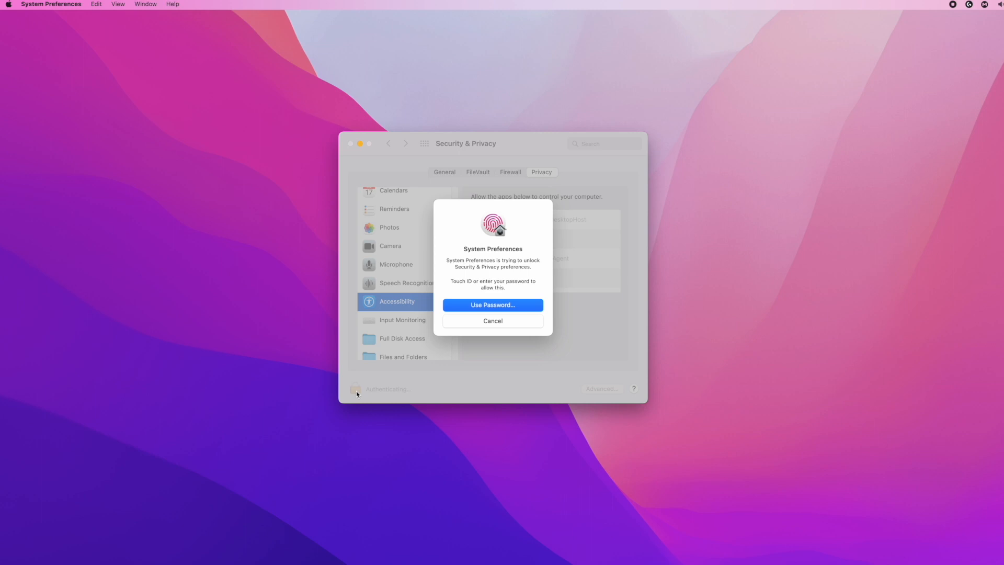
left_click(493, 306)
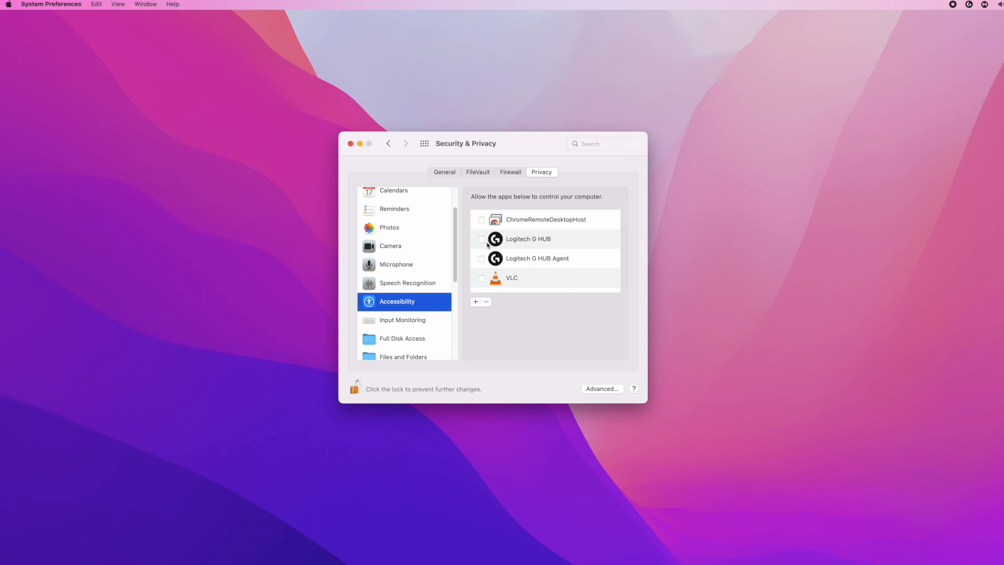
Step: Enable Accessibility permission for Logitech G HUB and Logitech G HUB Agent
left_click(481, 239)
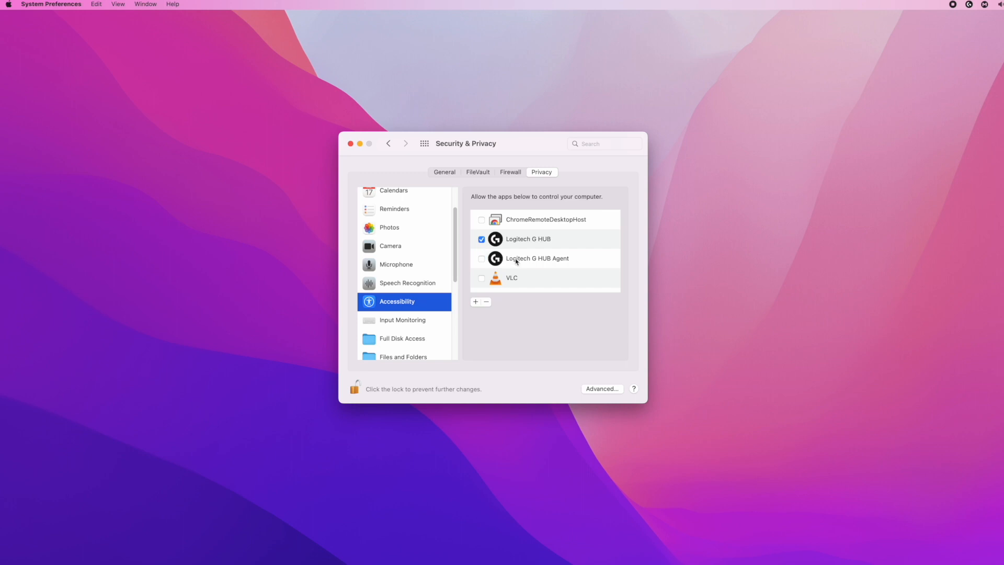
mouse_move(527, 264)
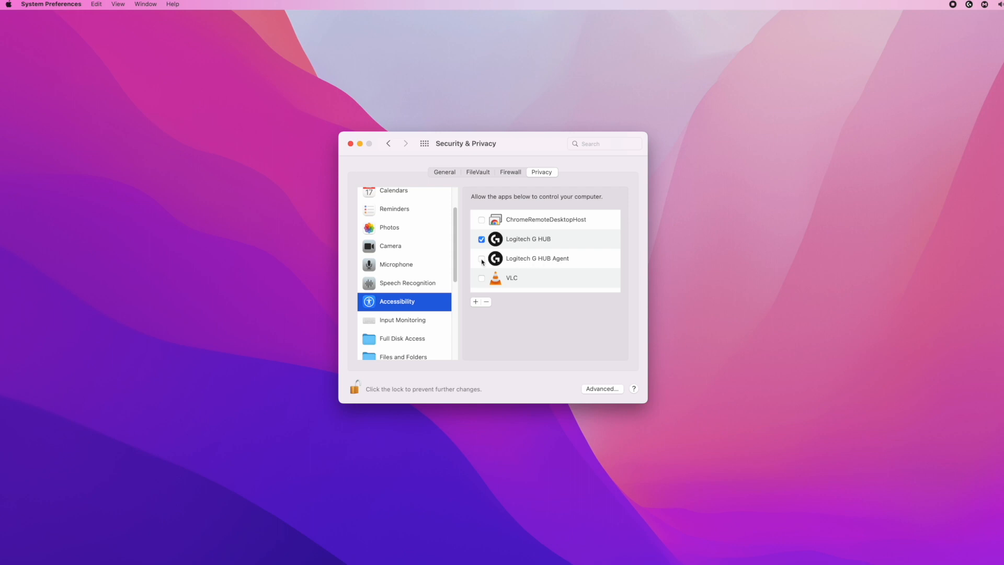
left_click(481, 258)
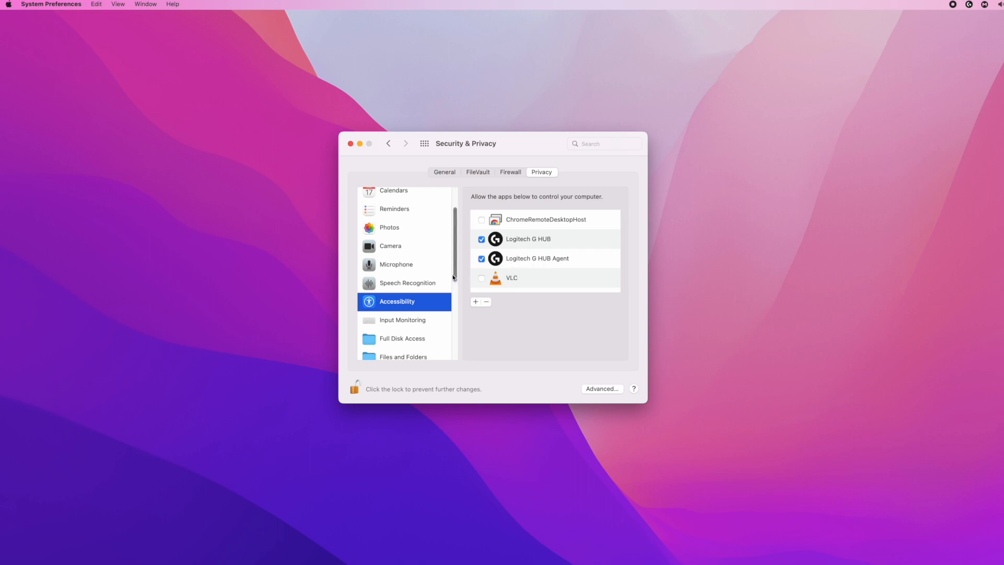
scroll("down", 3)
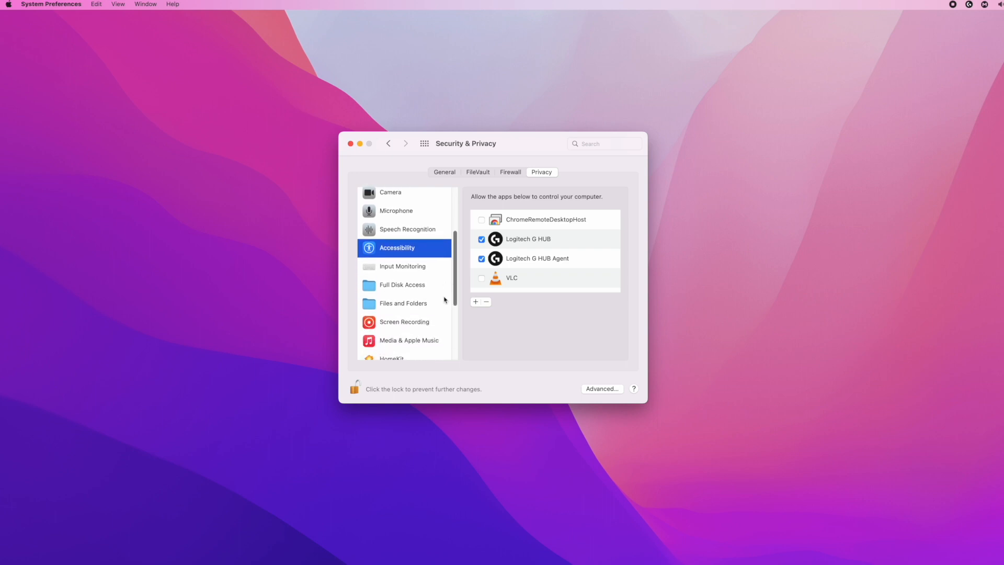
scroll("down", 3)
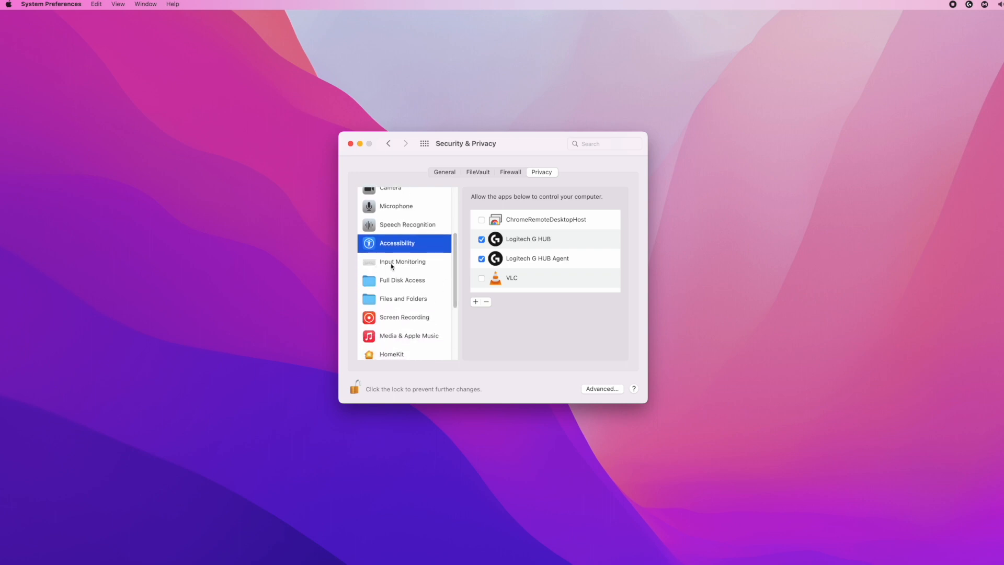
Step: Add Logitech G HUB to Input Monitoring and leave its permission enabled
left_click(403, 262)
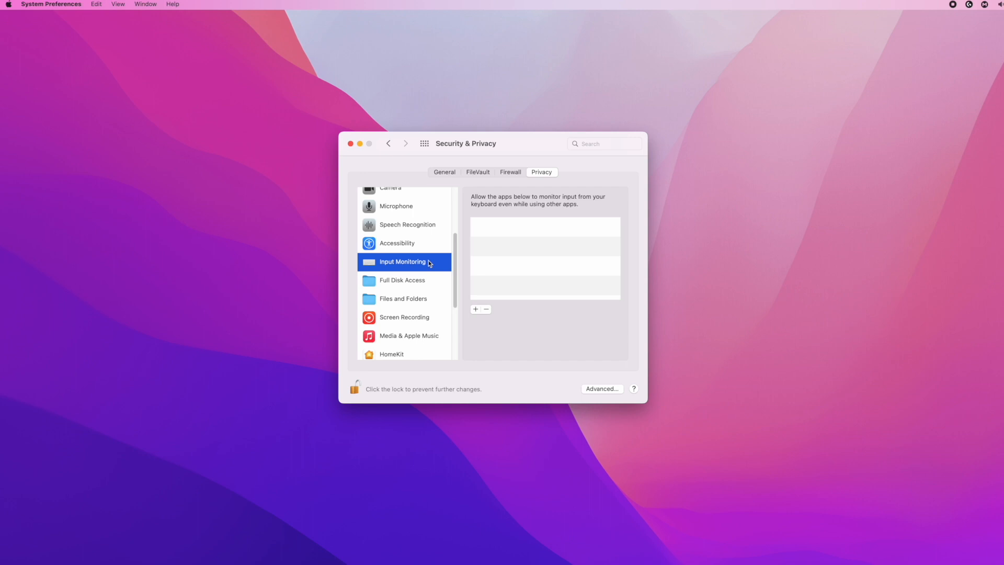
mouse_move(519, 248)
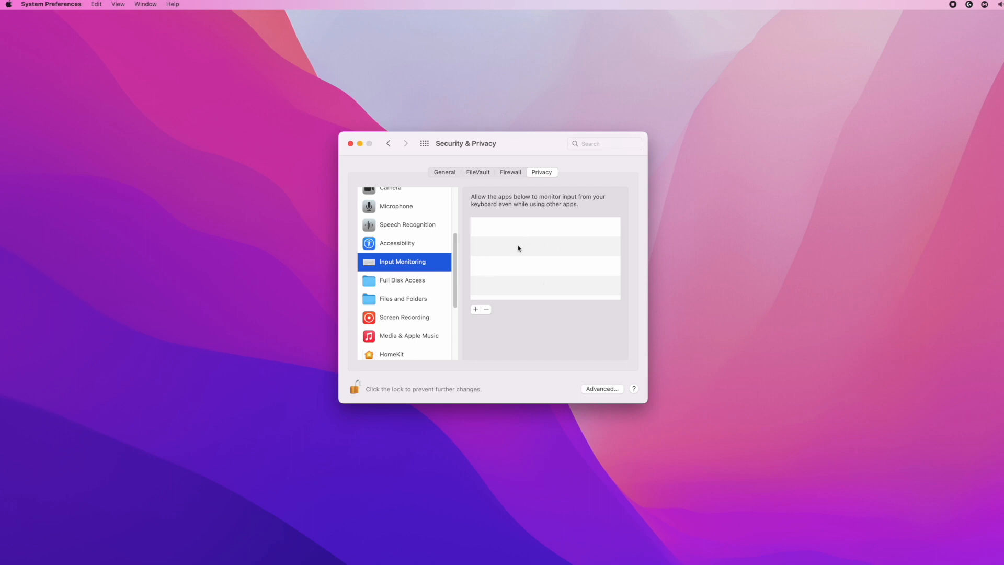
mouse_move(477, 310)
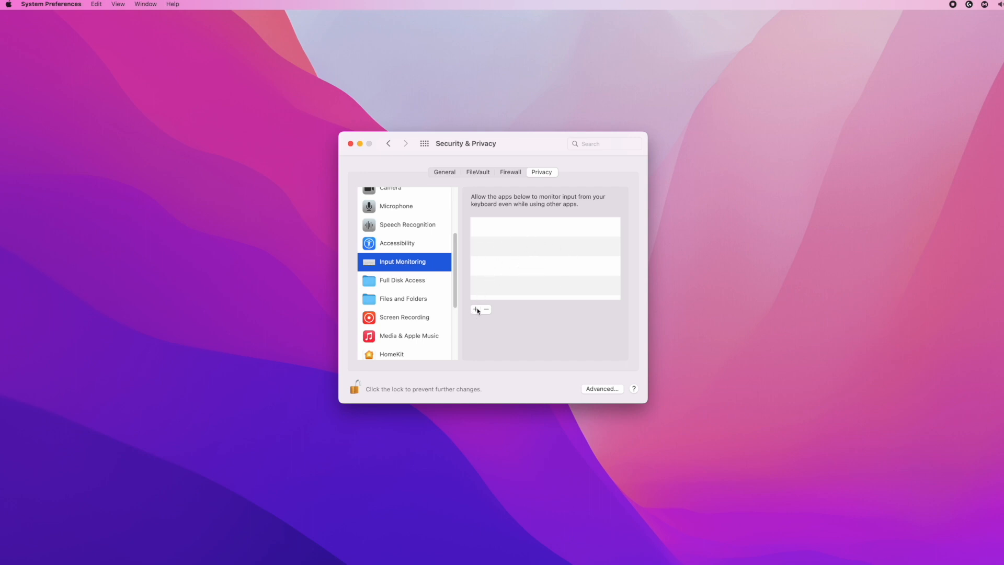
left_click(476, 309)
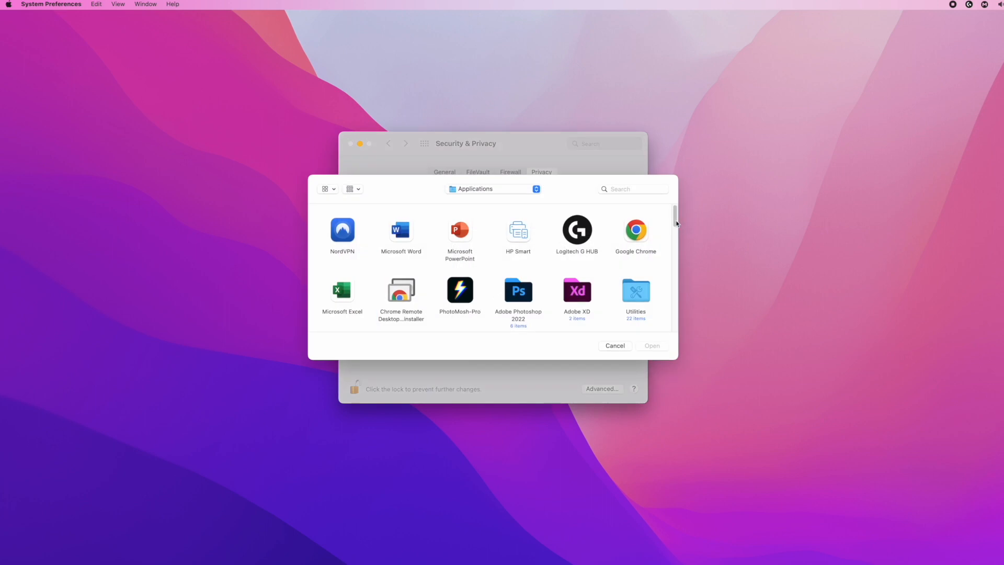
mouse_move(579, 230)
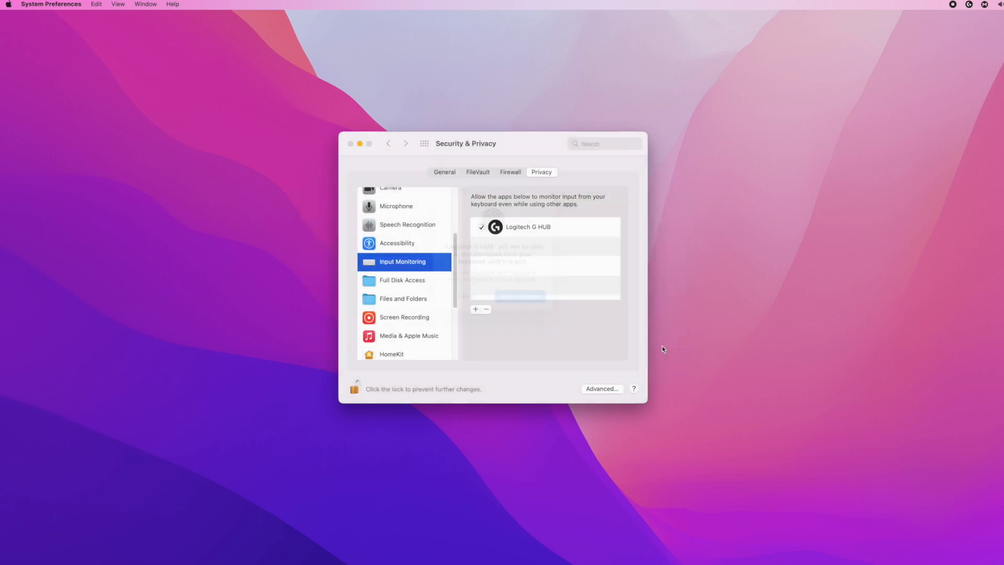
left_click(481, 227)
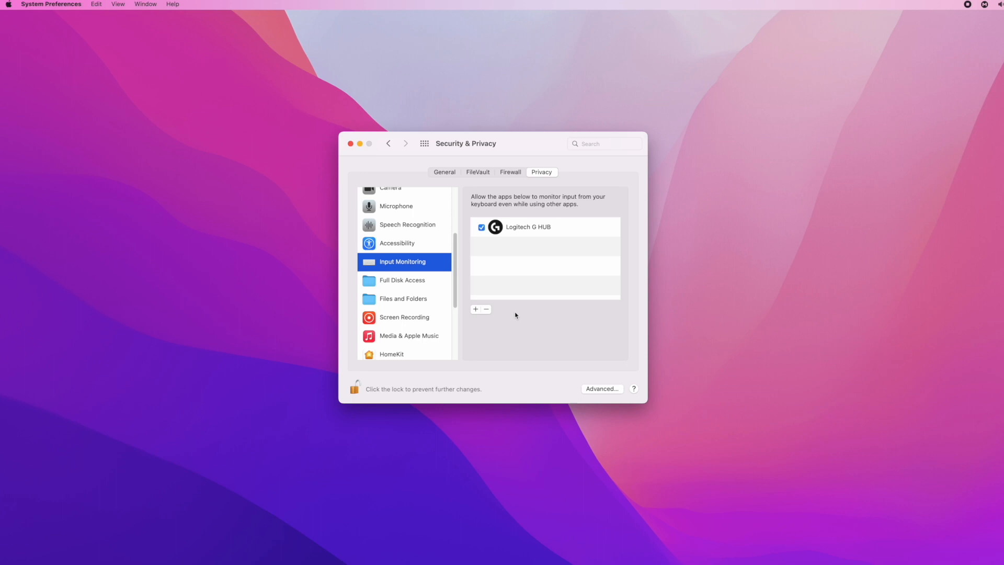
mouse_move(505, 234)
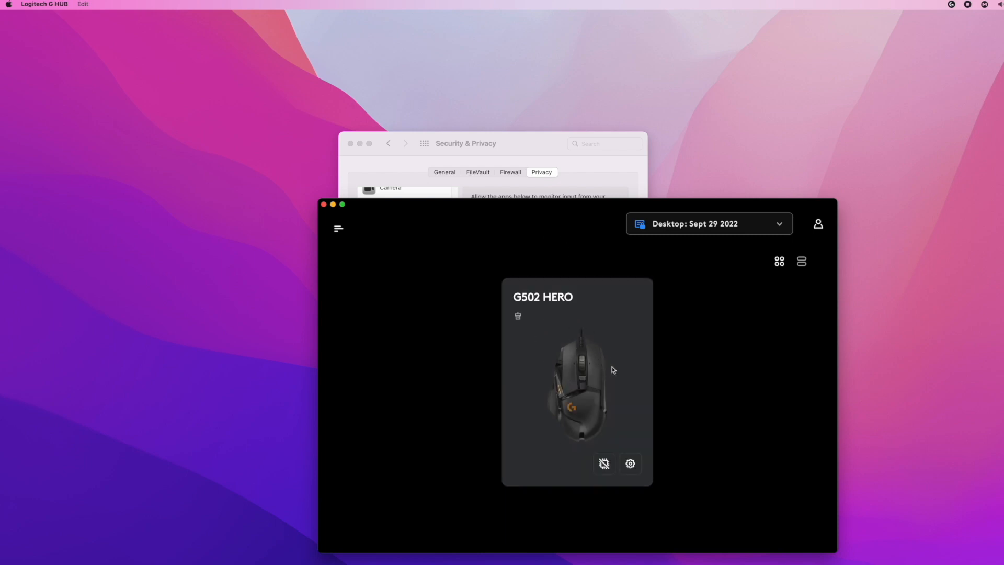
mouse_move(608, 451)
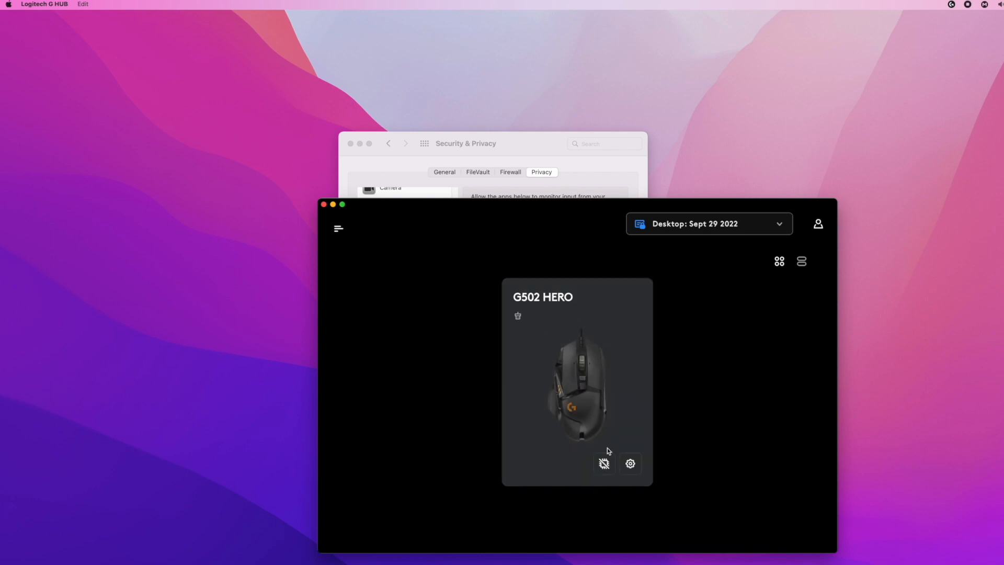
mouse_move(605, 467)
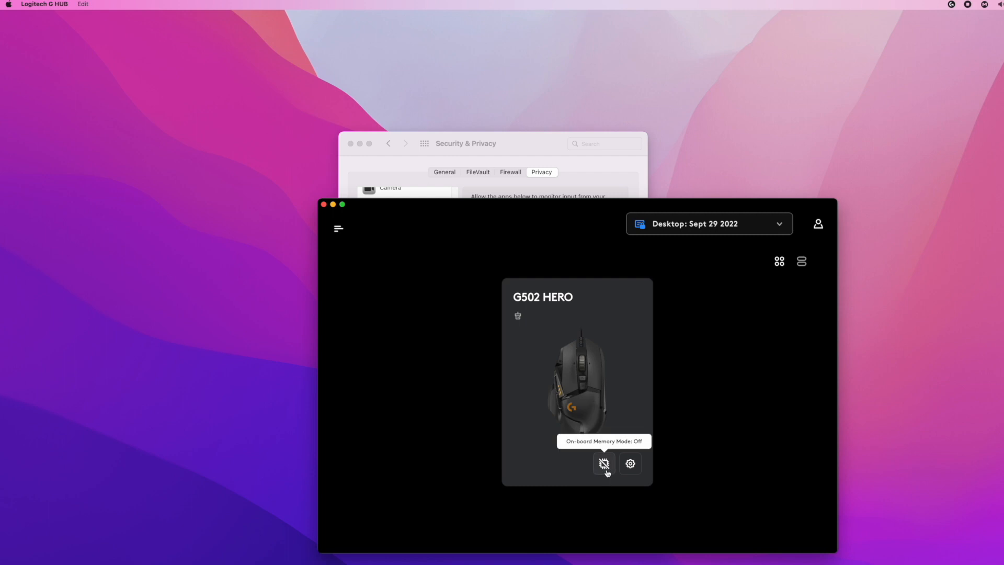
mouse_move(619, 469)
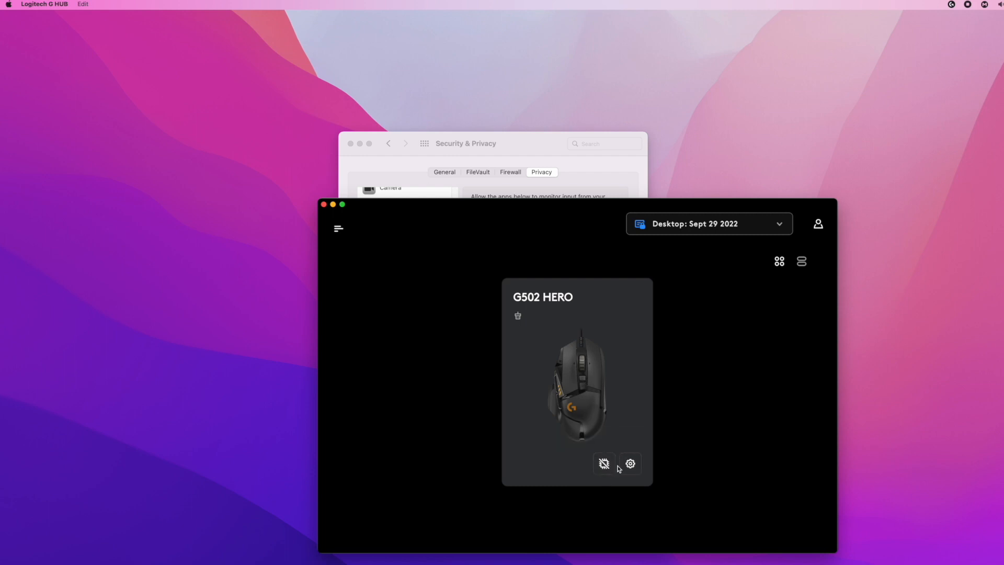
mouse_move(622, 479)
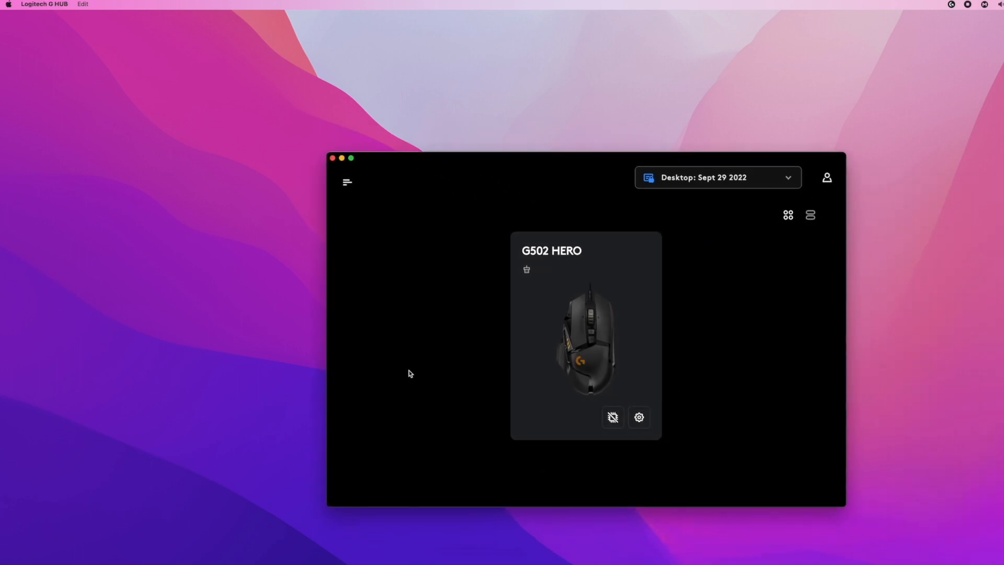
mouse_move(726, 398)
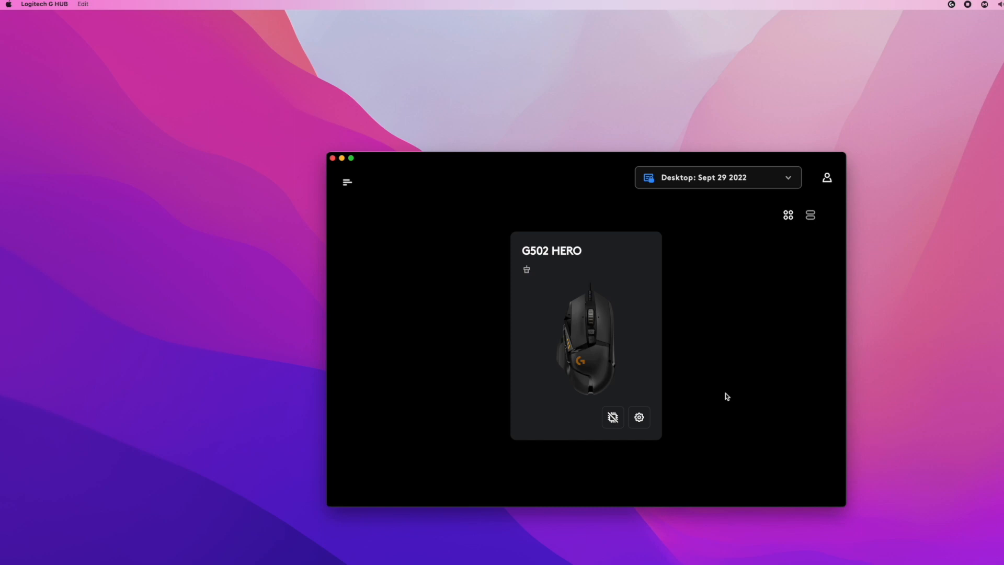
mouse_move(727, 398)
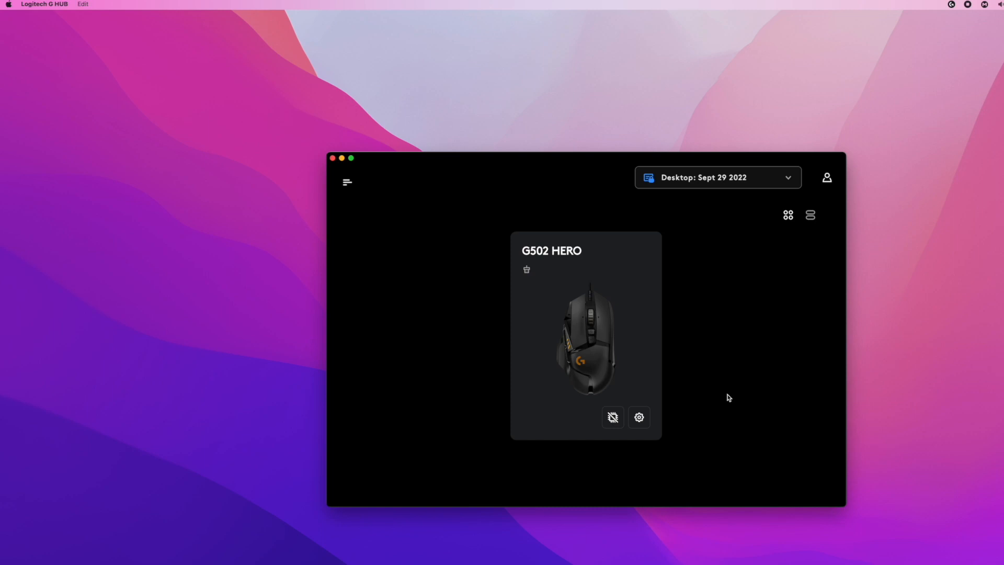
mouse_move(475, 362)
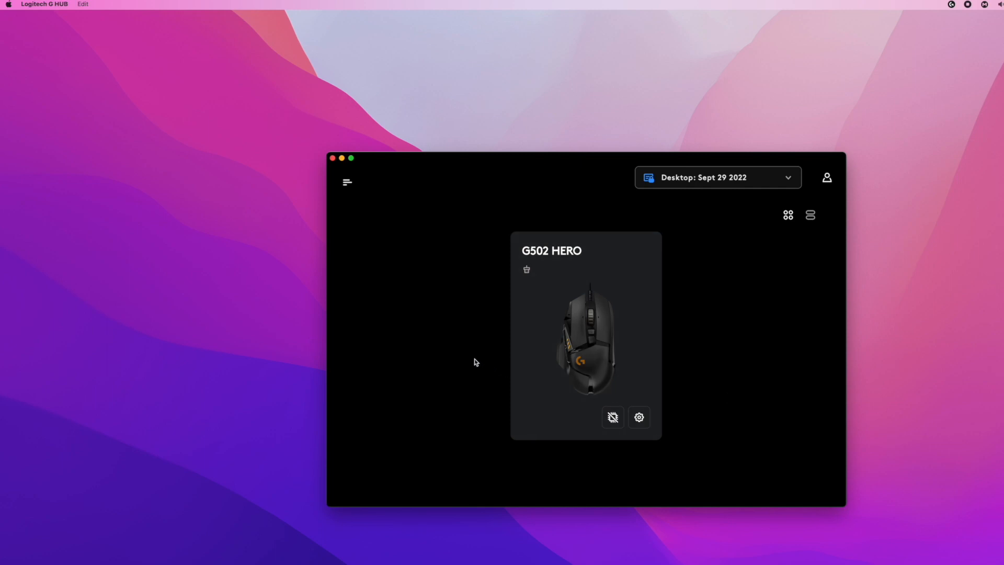